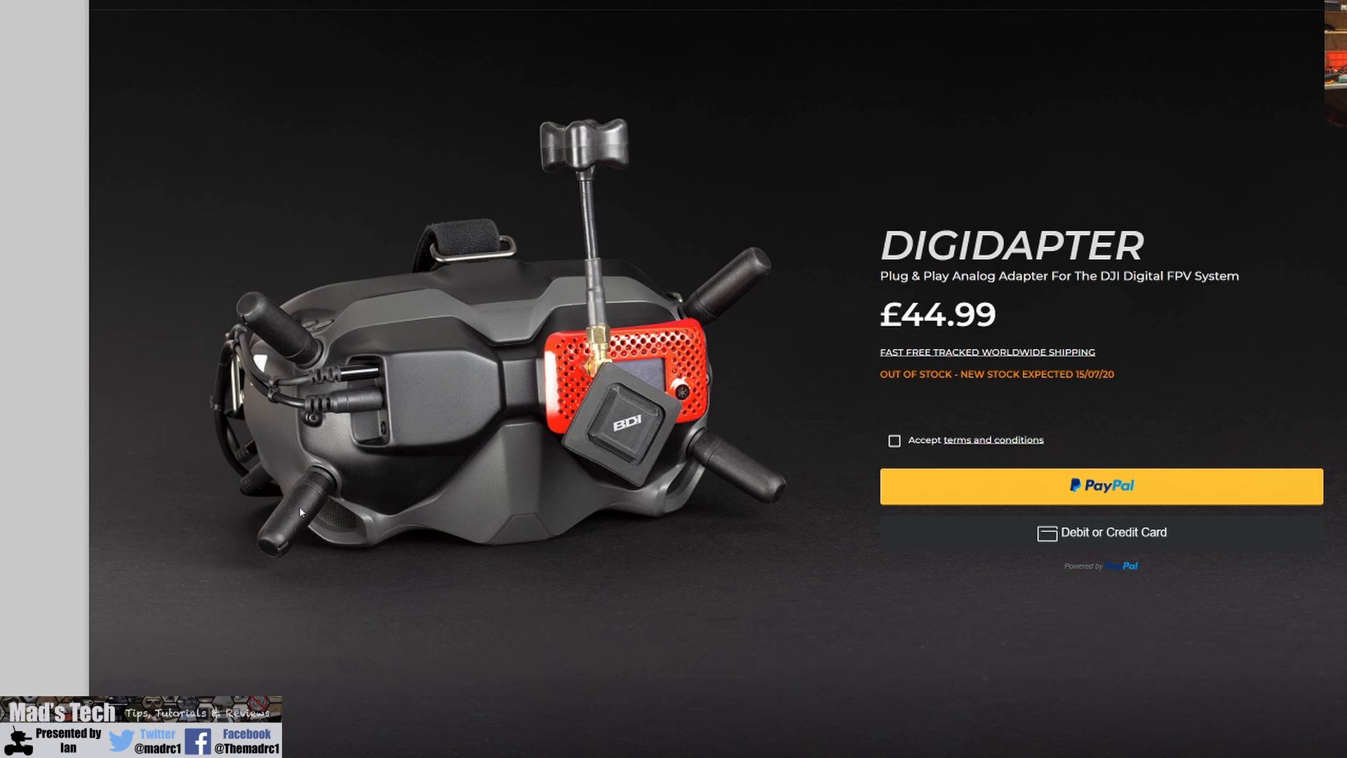
mouse_move(631, 437)
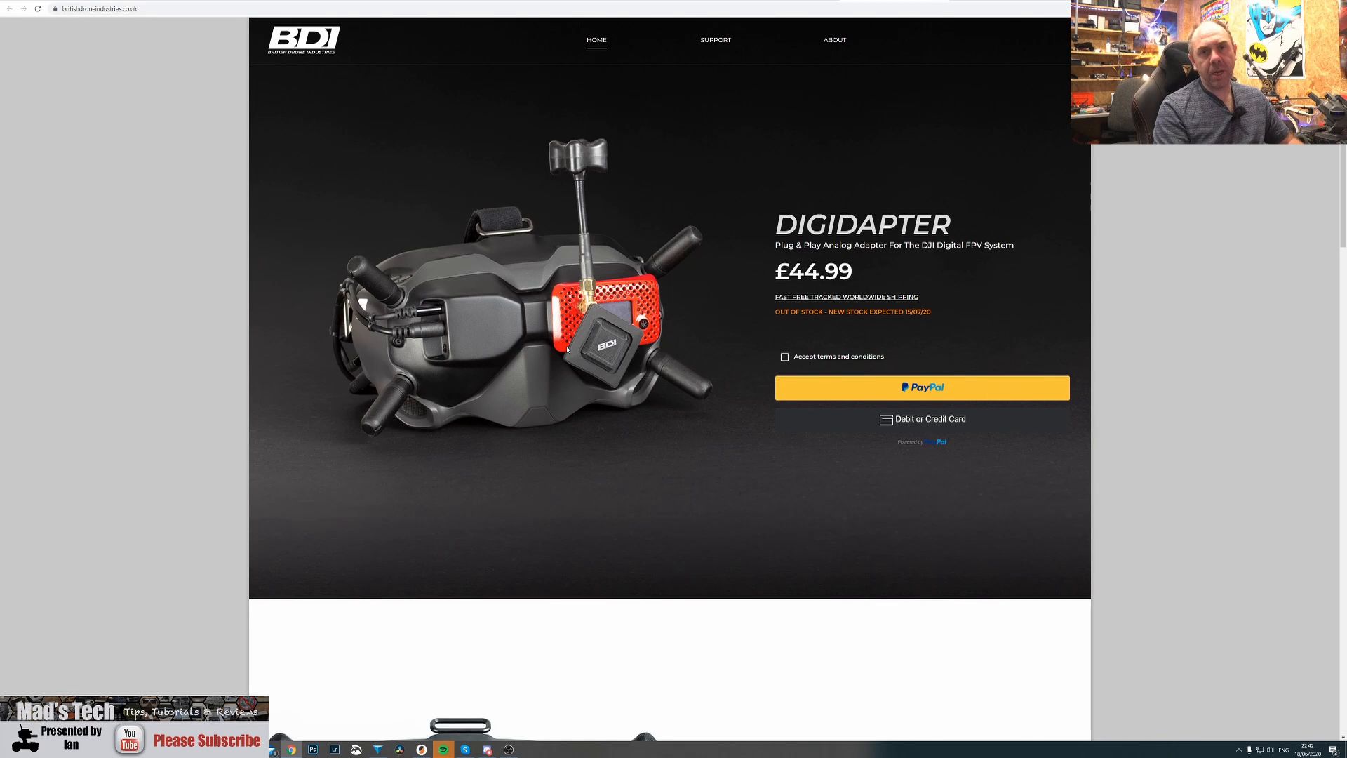
mouse_move(571, 351)
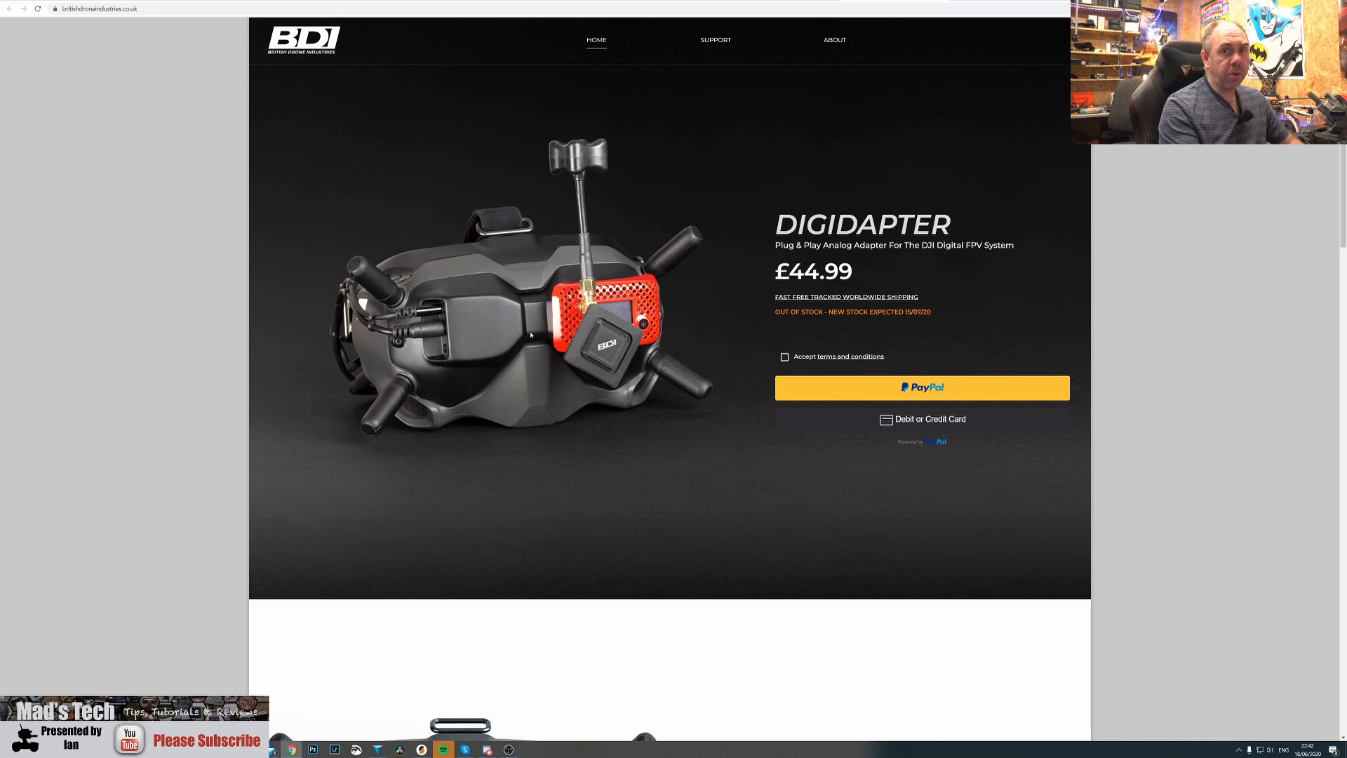
Scroll the Digidapter page to the 'Compatible with existing modules' and 'Plug & Play No Solder Solution' sections.
scroll(down, 3)
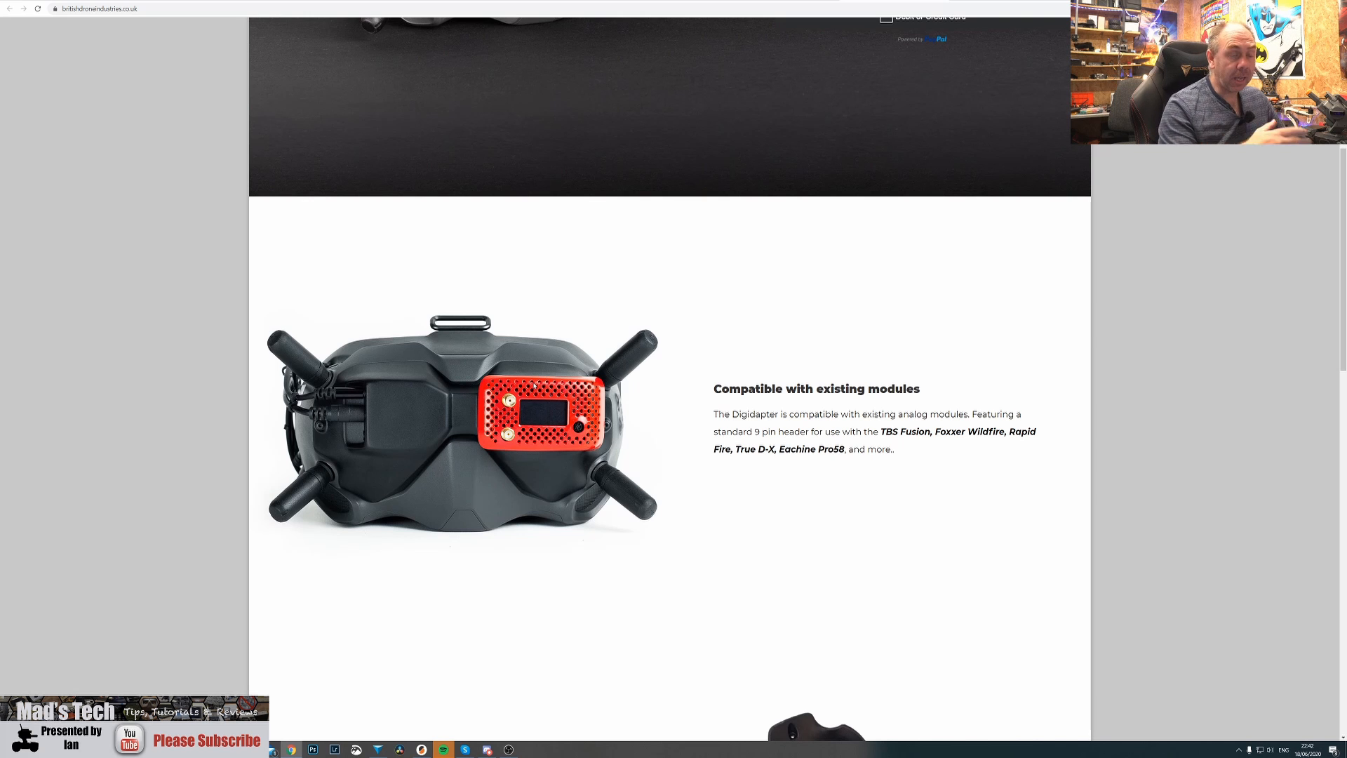
scroll(down, 3)
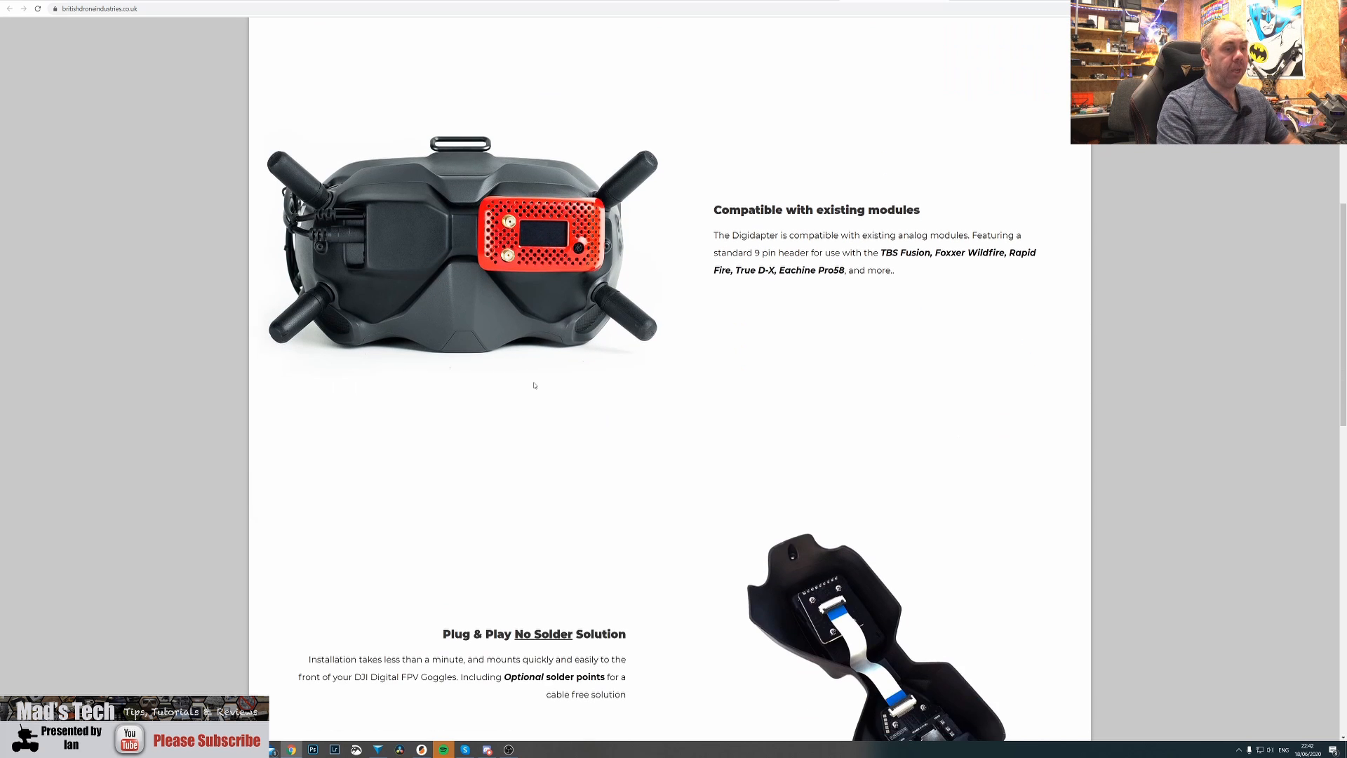
scroll(down, 3)
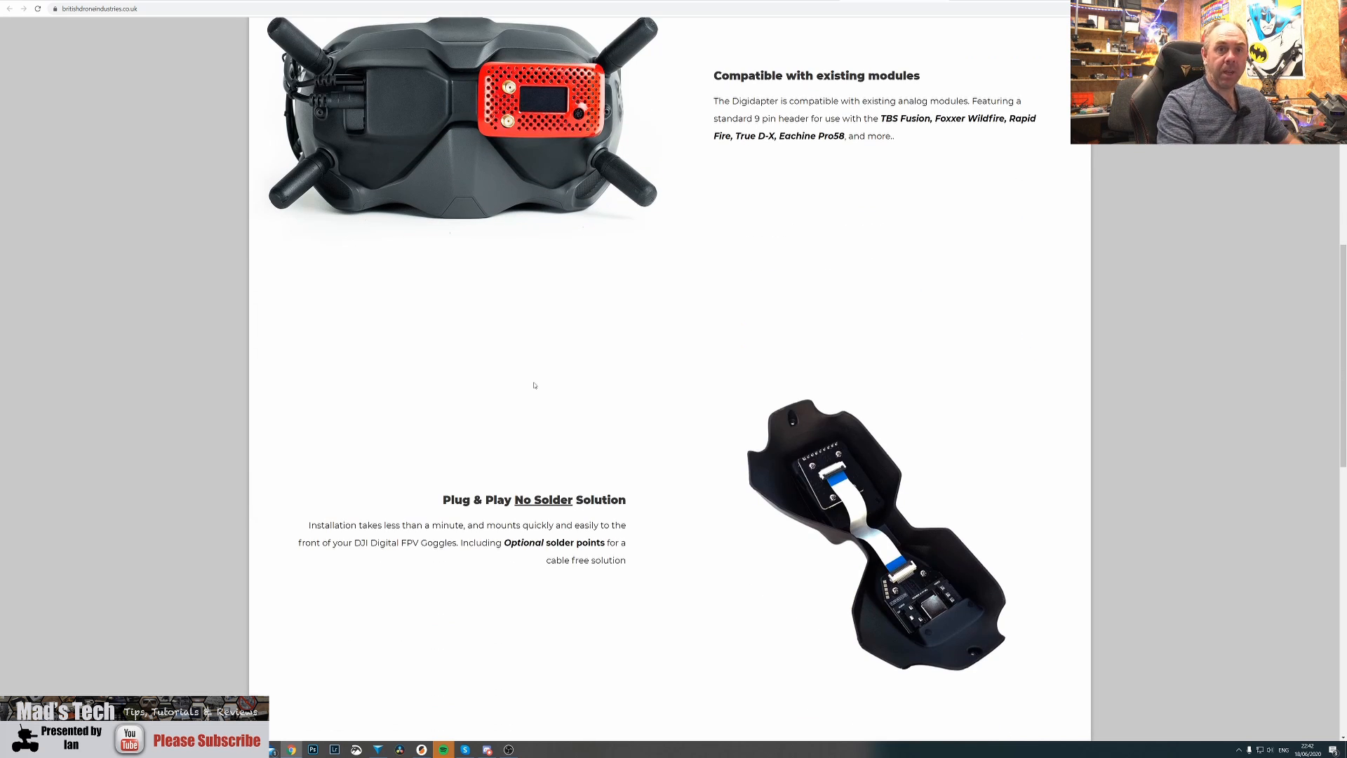
scroll(down, 3)
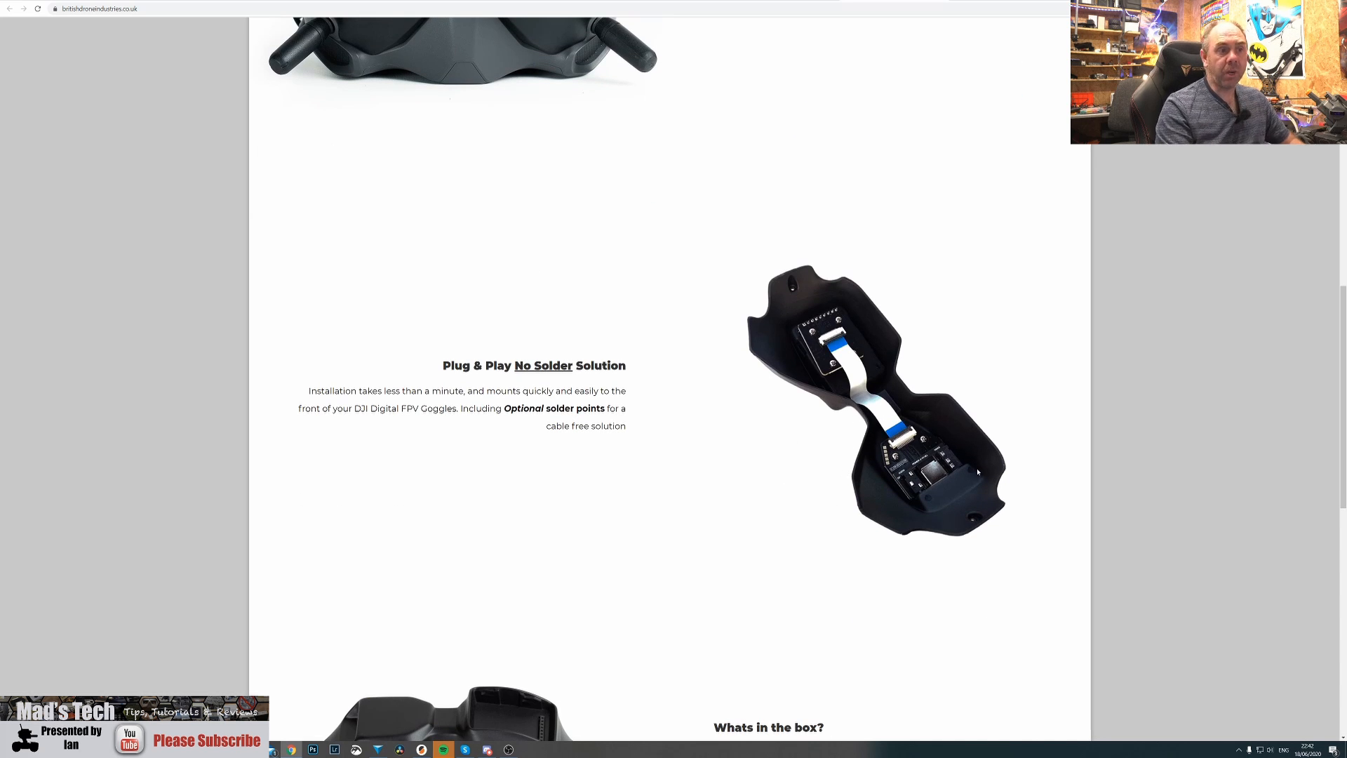
scroll(down, 3)
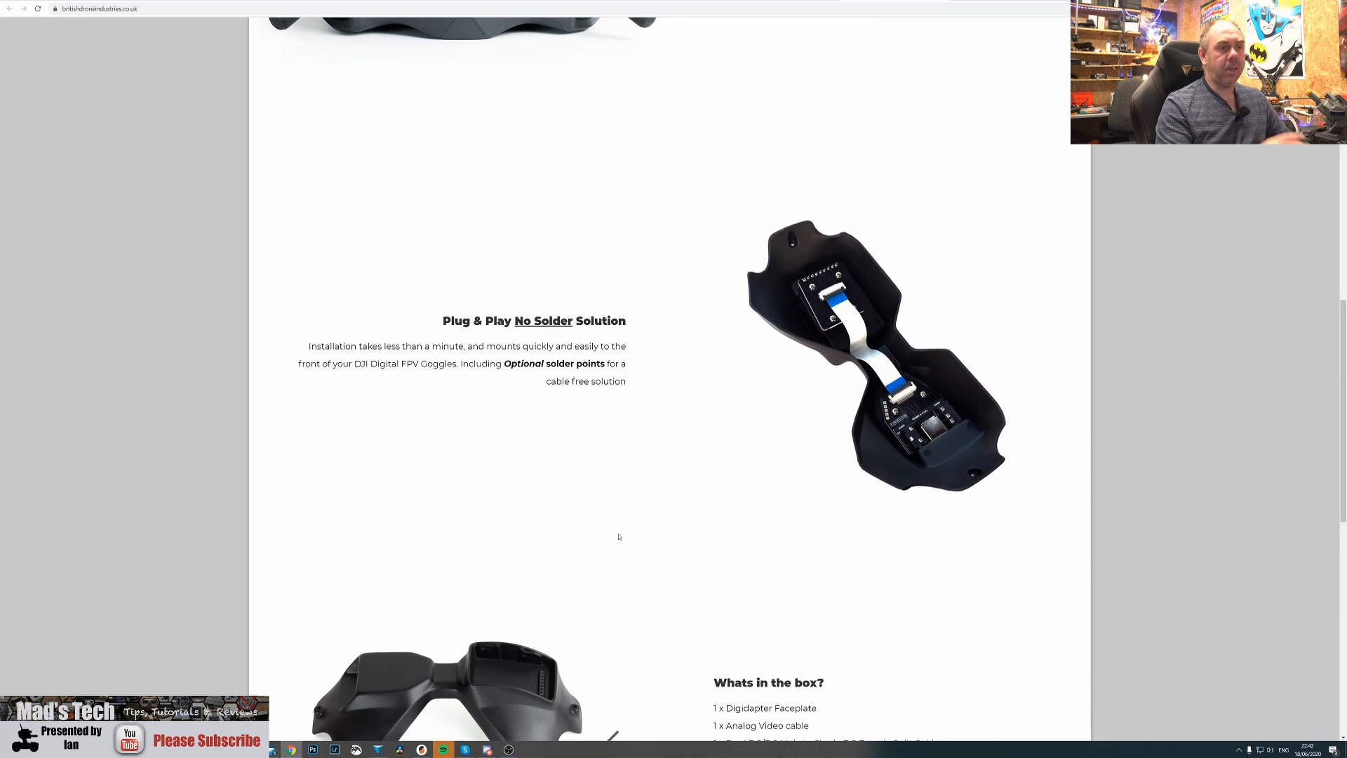
scroll(up, 3)
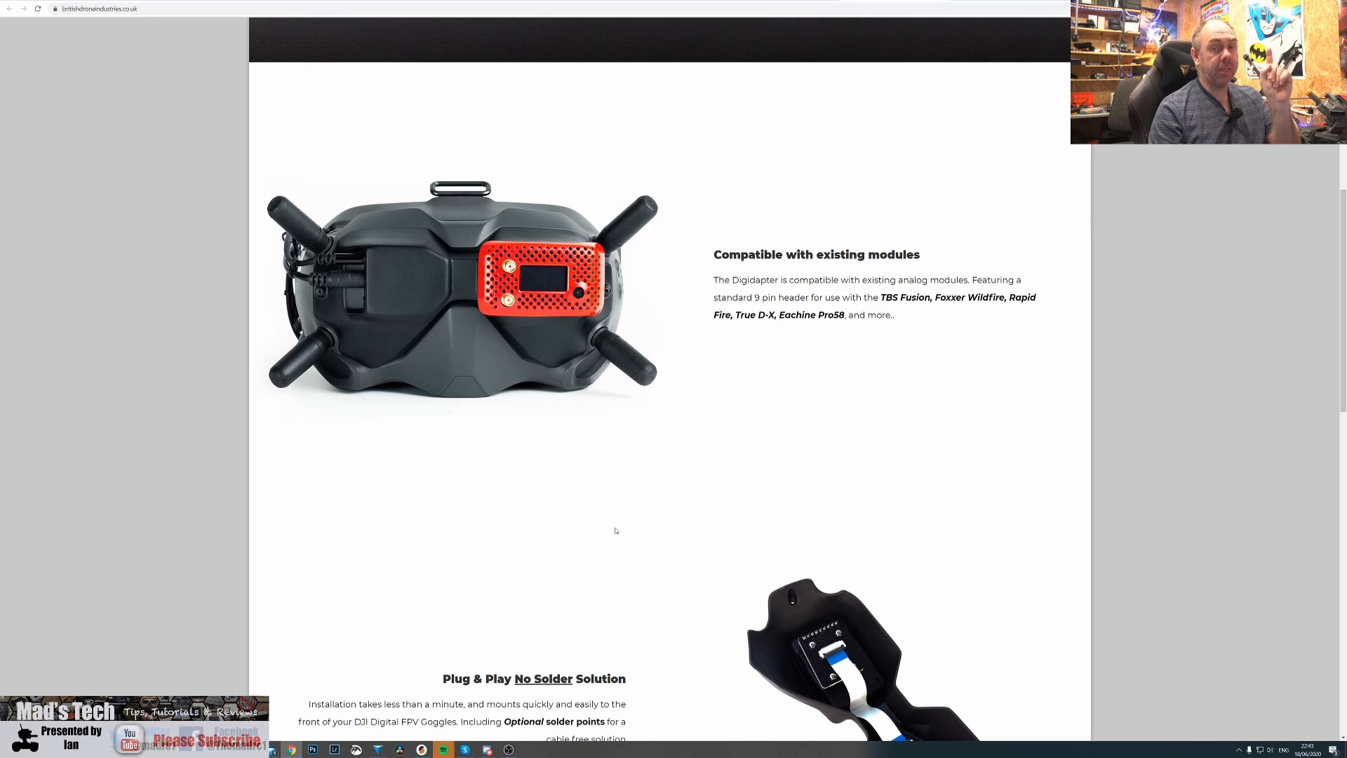
scroll(down, 3)
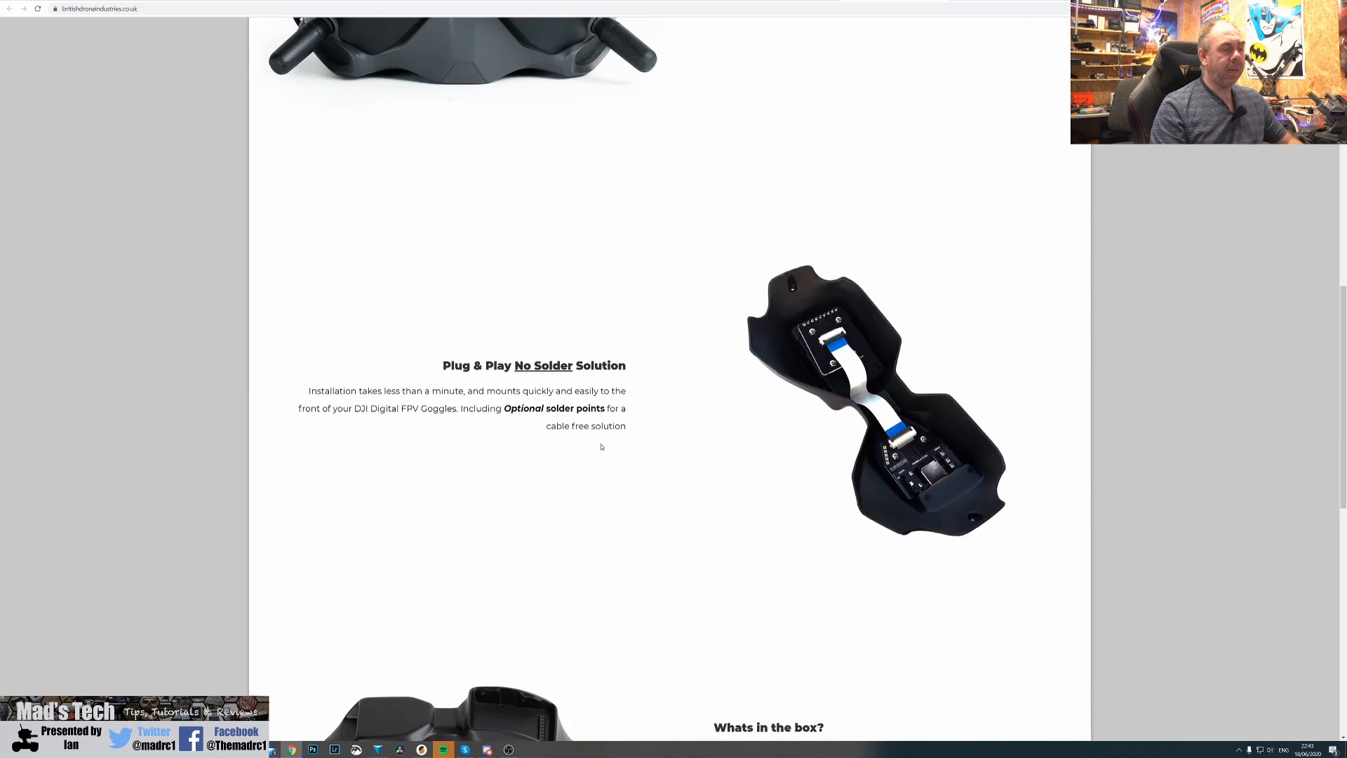
Scroll to 'Whats in the box?' and the specification table, then back up toward the pricing.
scroll(down, 3)
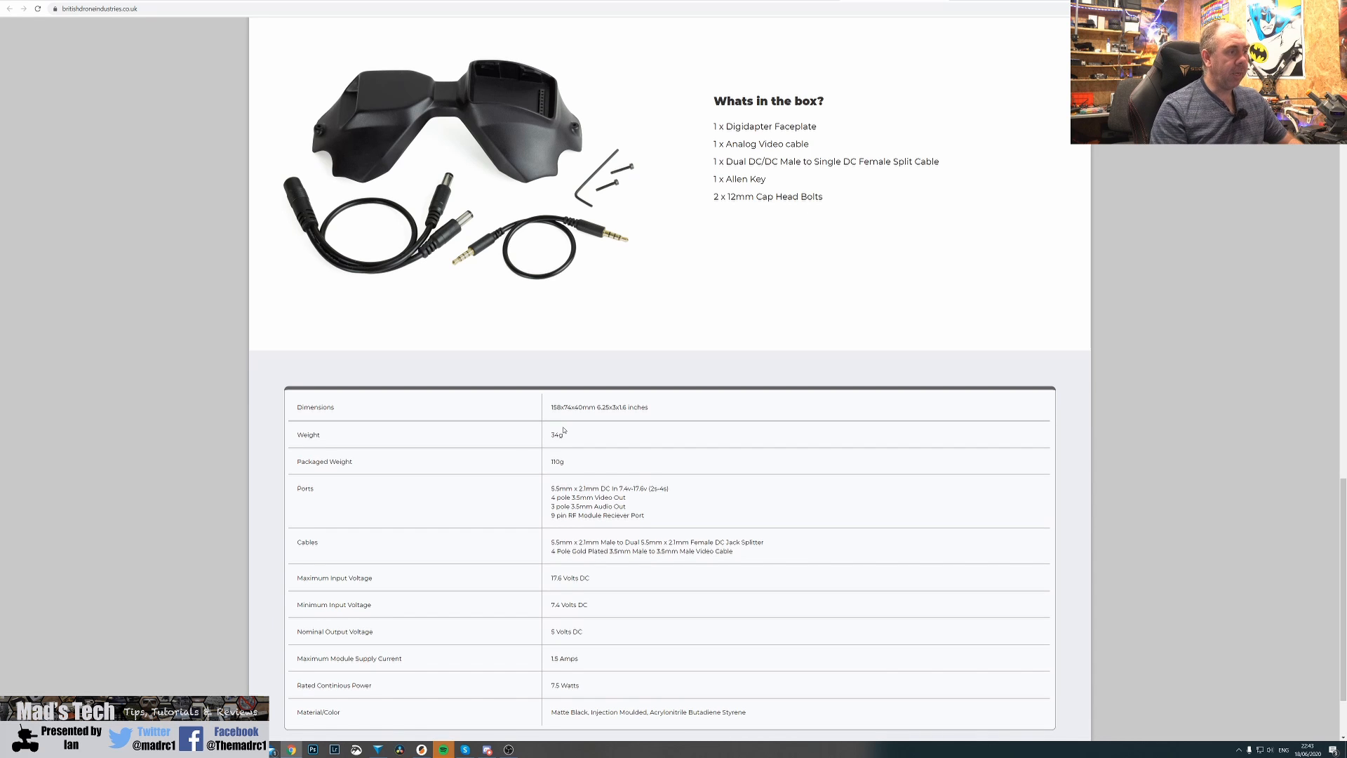
mouse_move(514, 454)
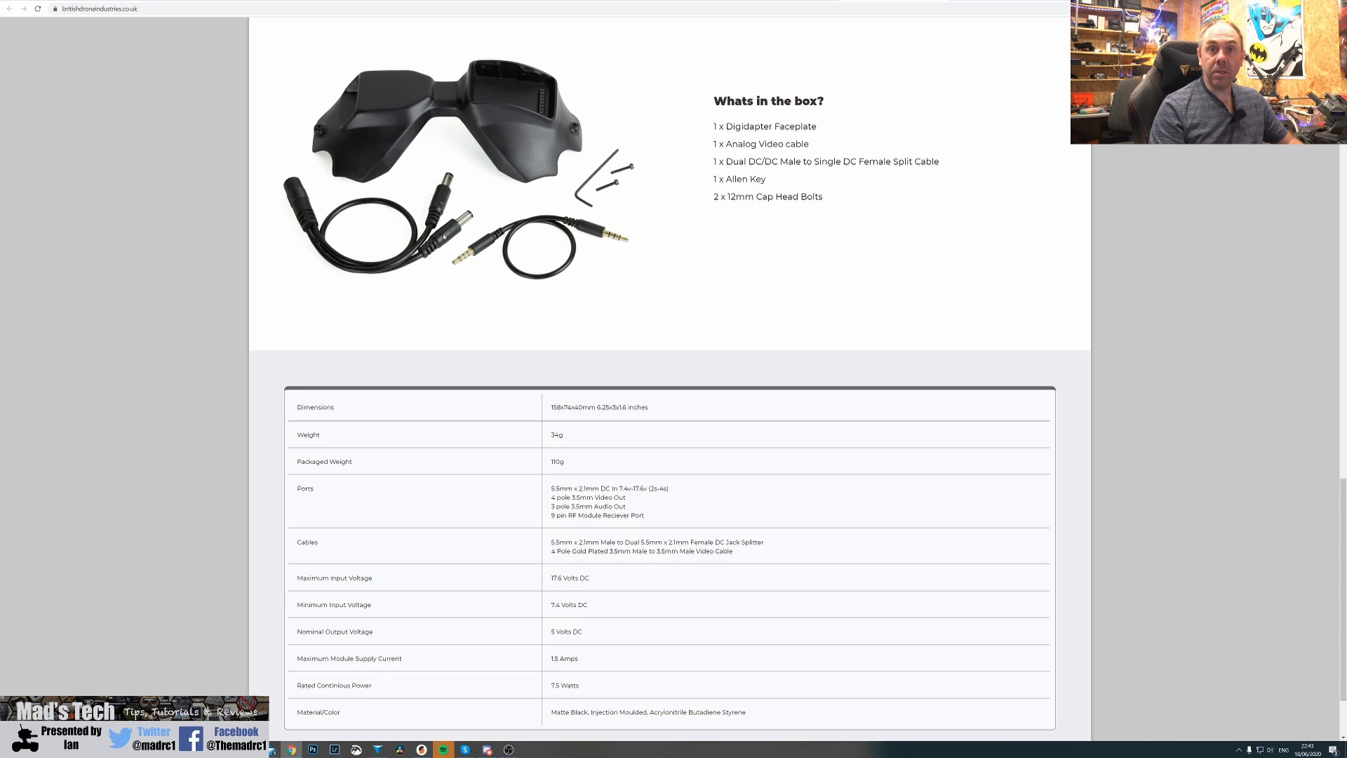
scroll(down, 3)
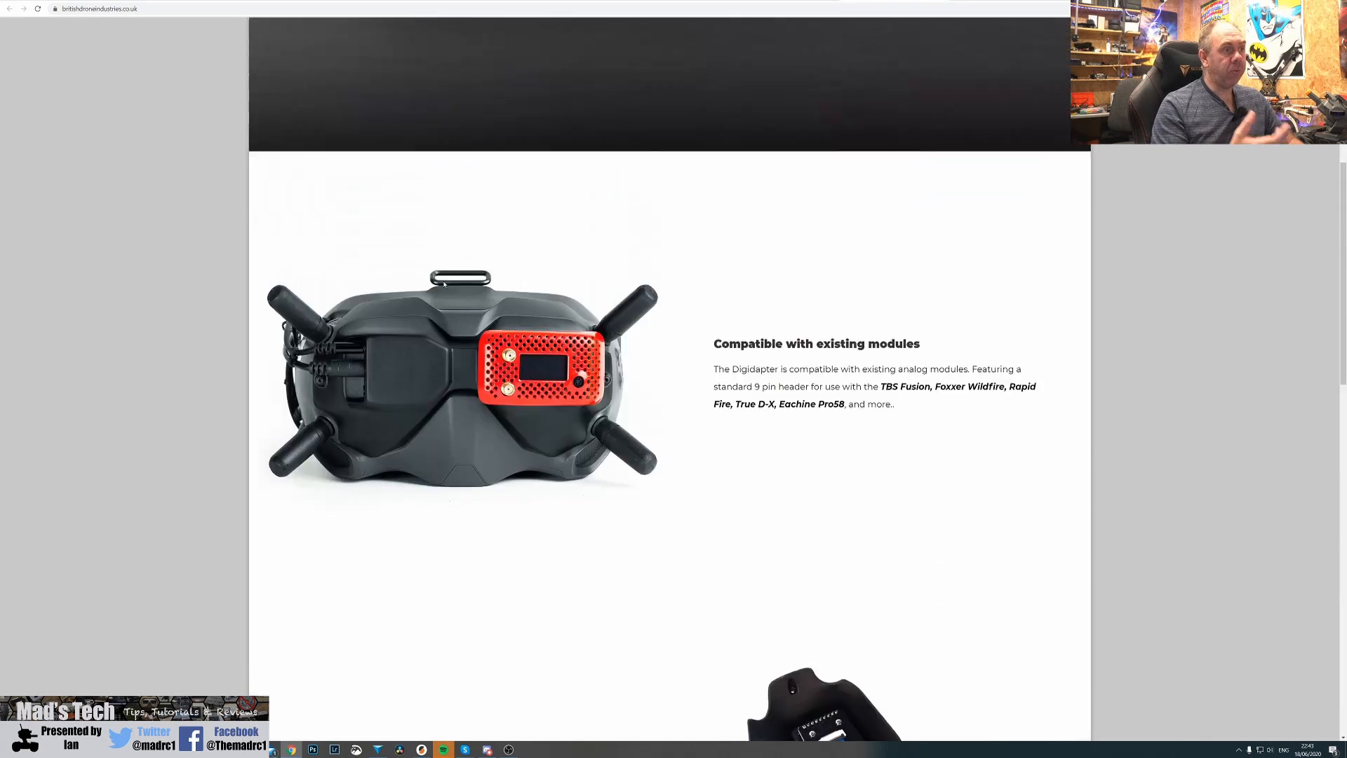
scroll(up, 3)
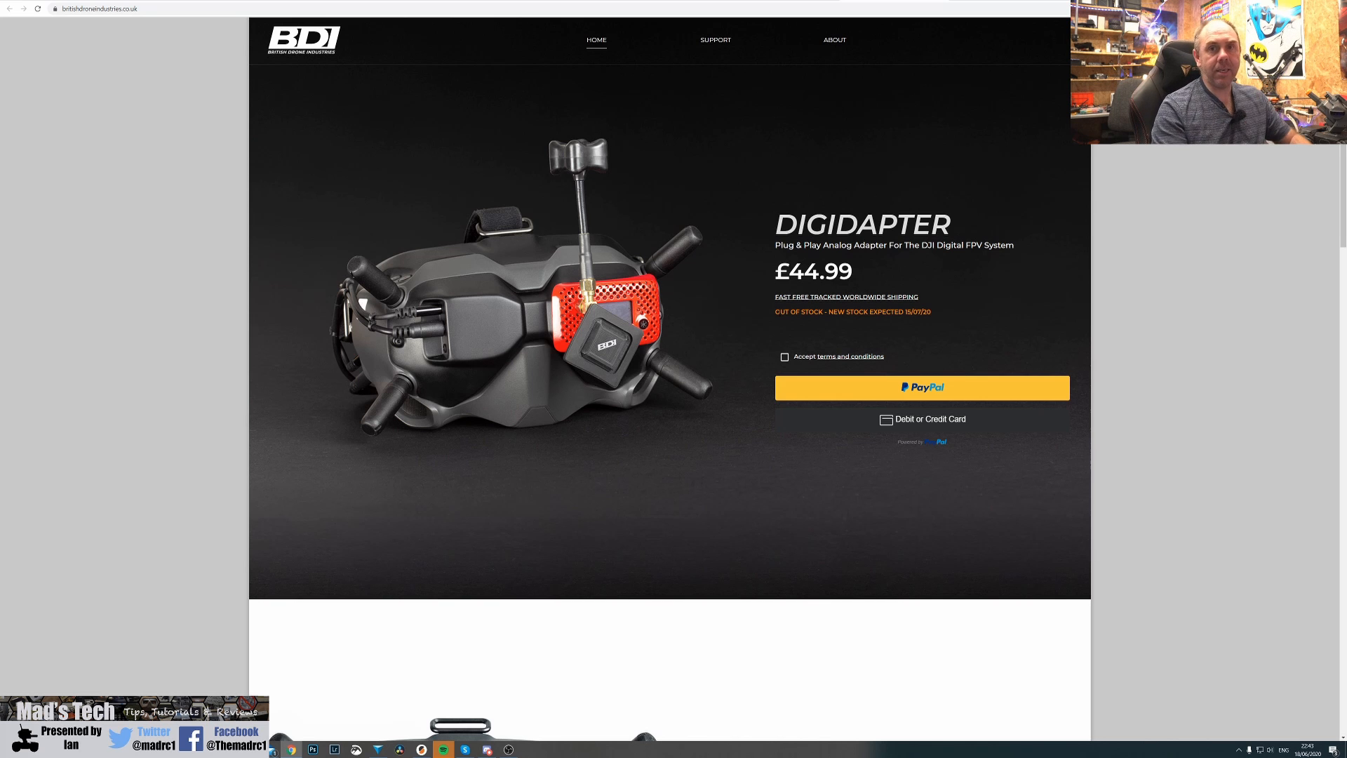
mouse_move(554, 371)
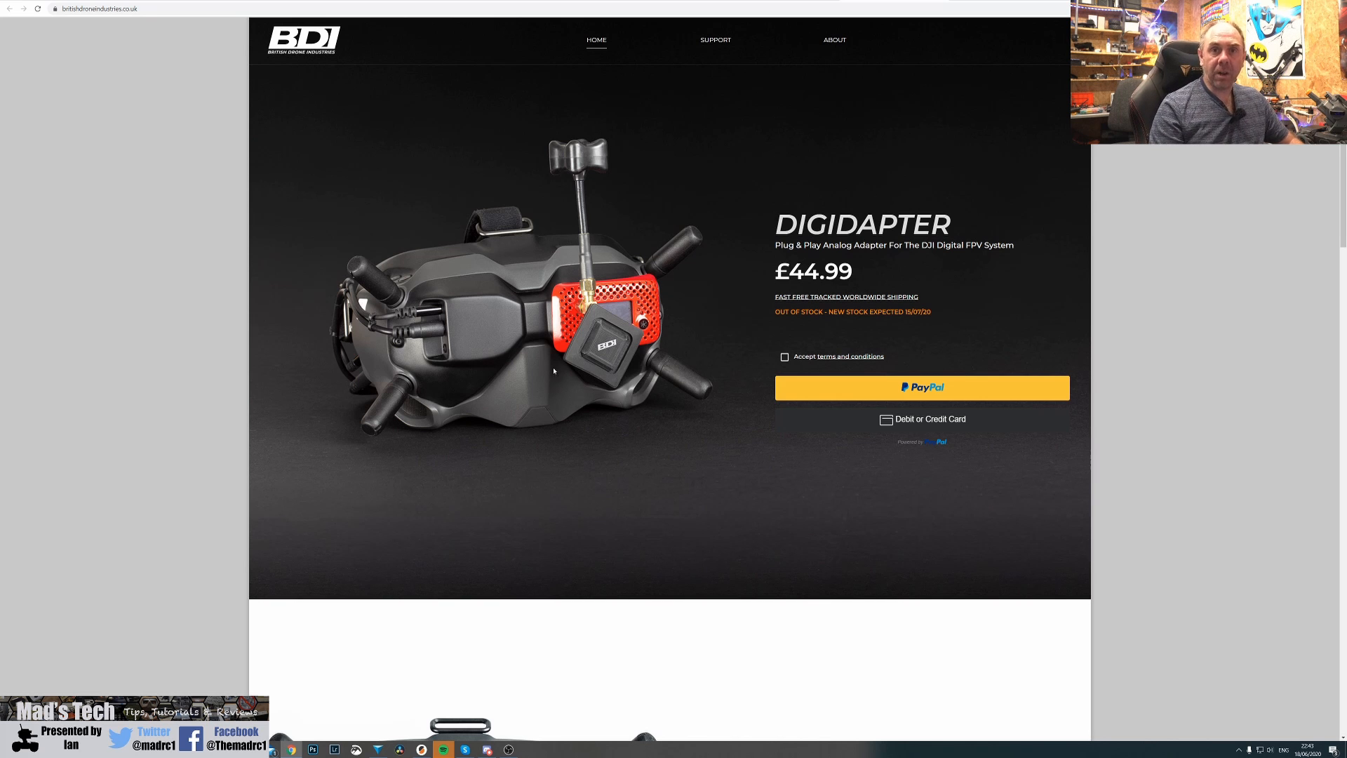
Scroll down to the Digidapter's 'Compatible with existing modules' section.
scroll(down, 3)
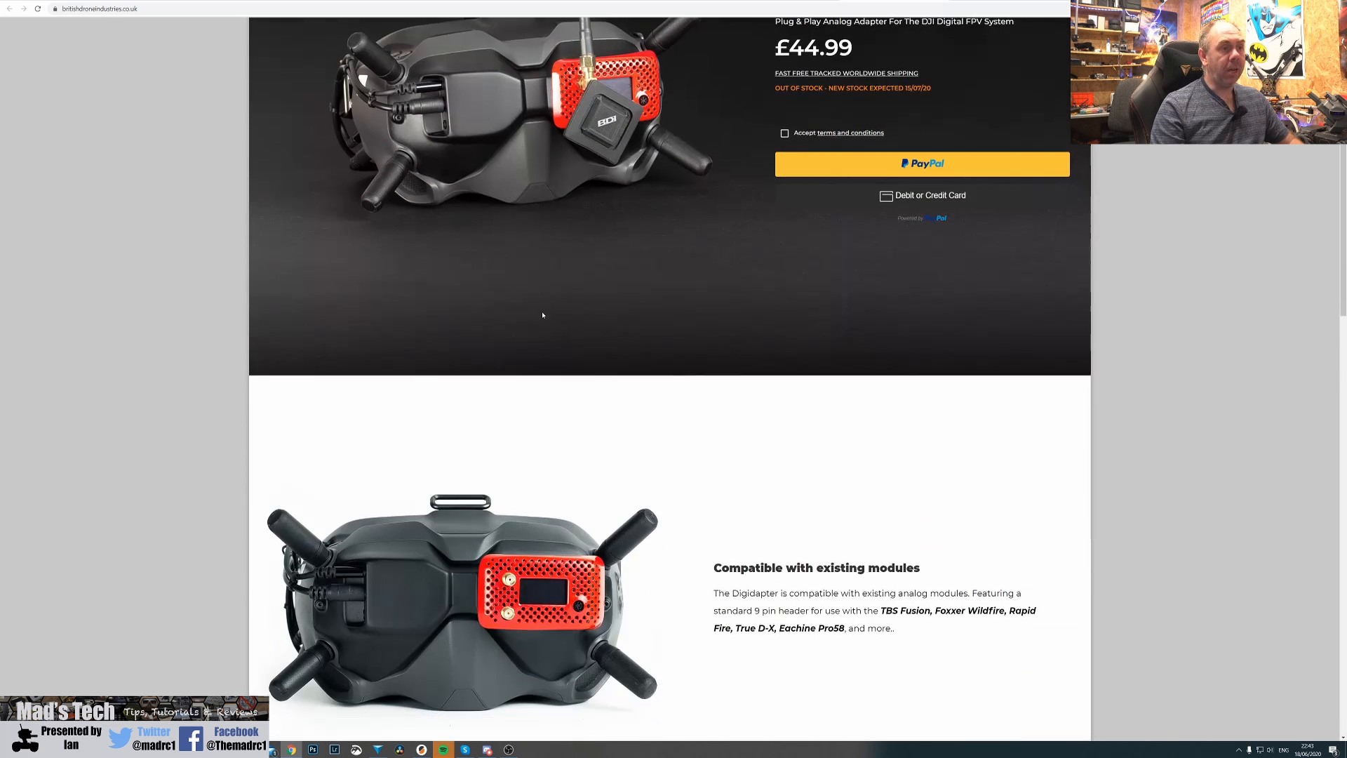
scroll(down, 3)
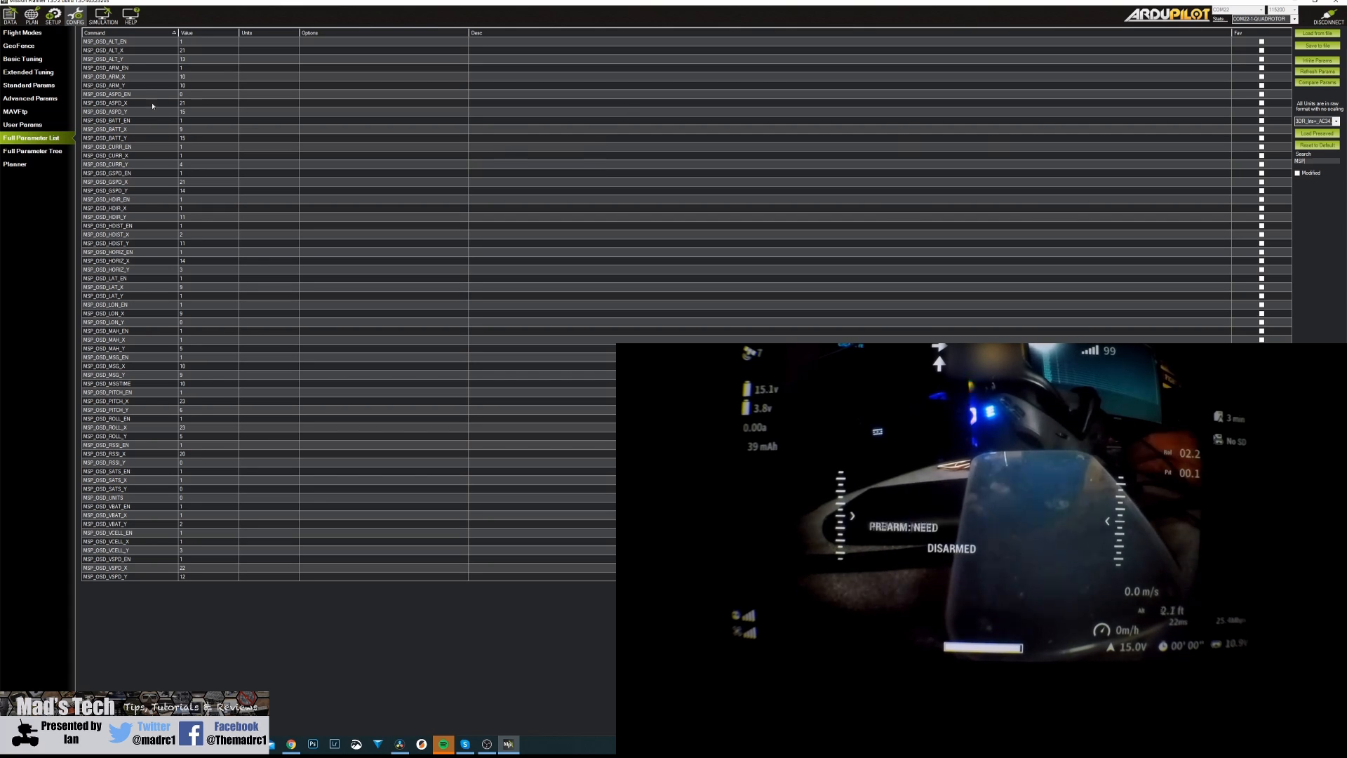
Set MSP_OSD_MAH_EN to 1 in the Full Parameter List.
click(129, 330)
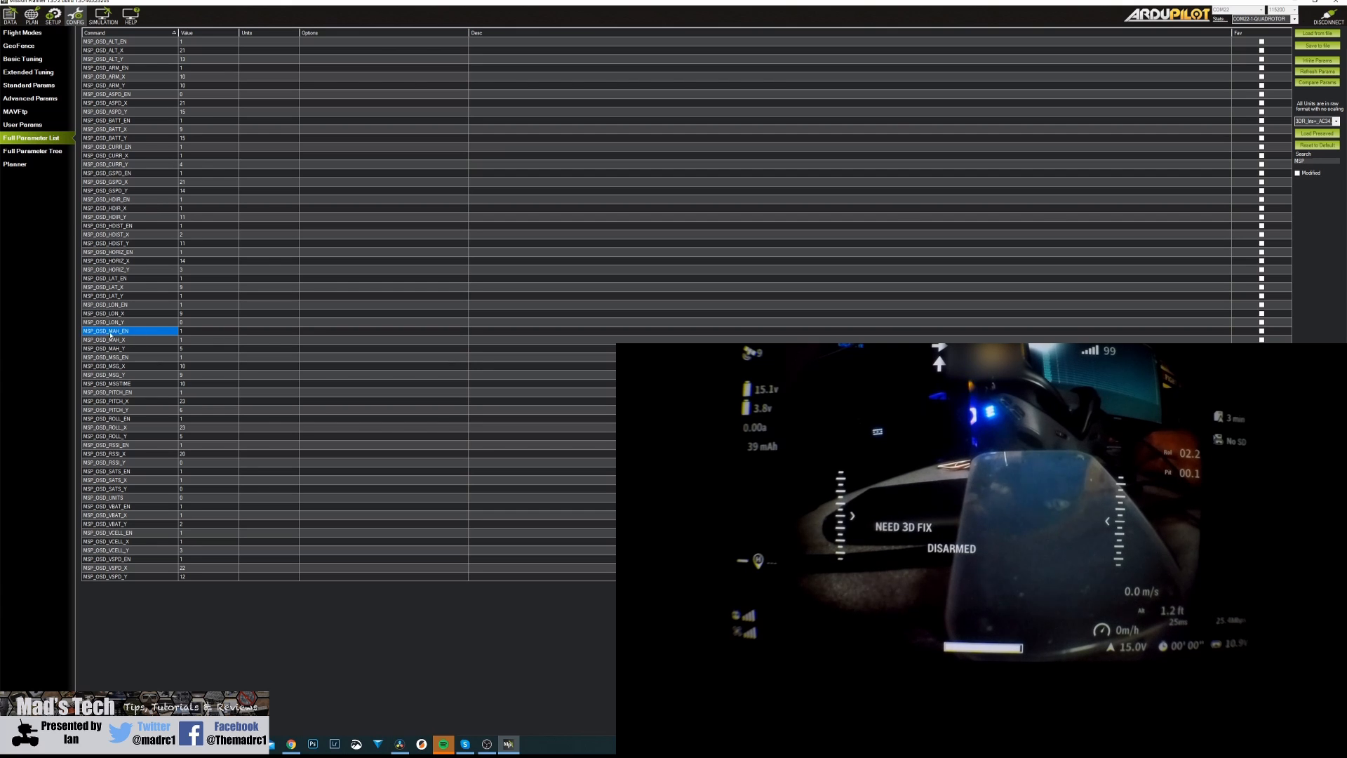
click(207, 331)
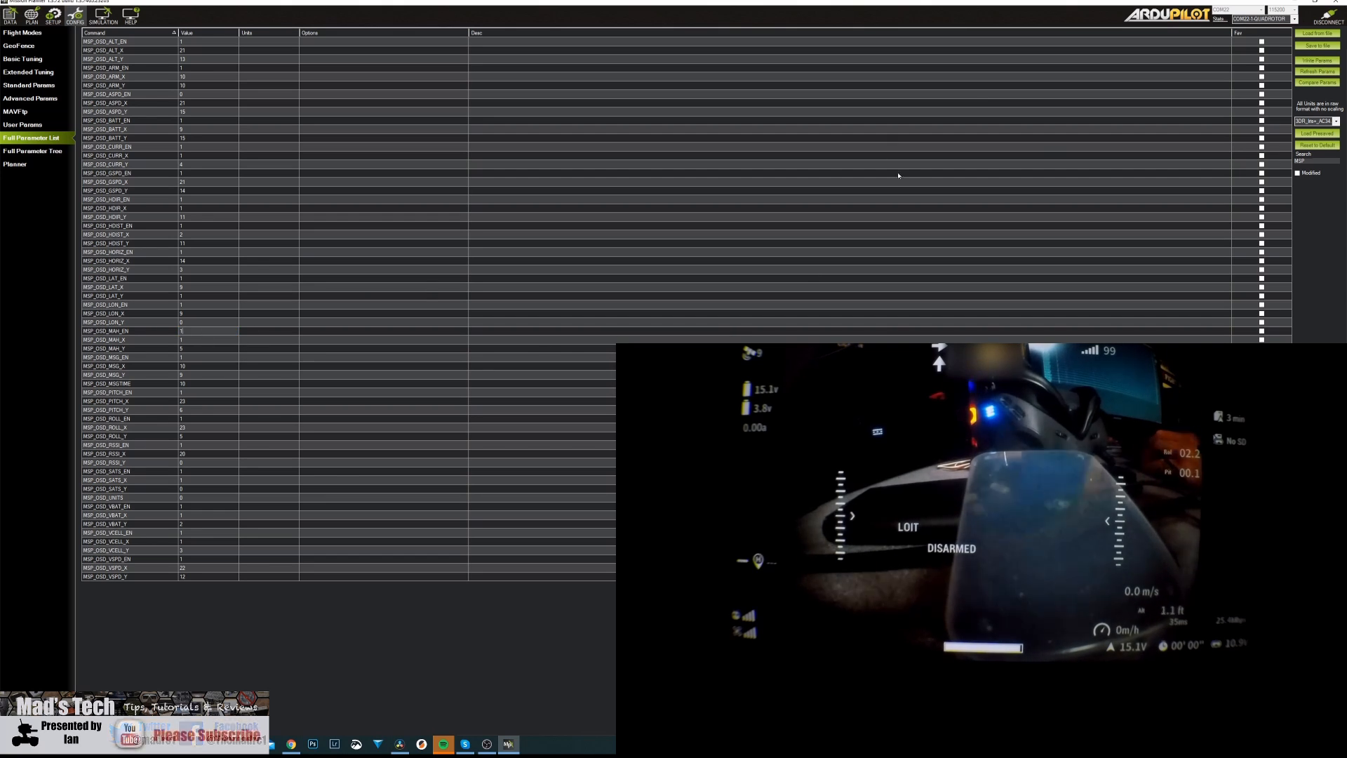
click(208, 330)
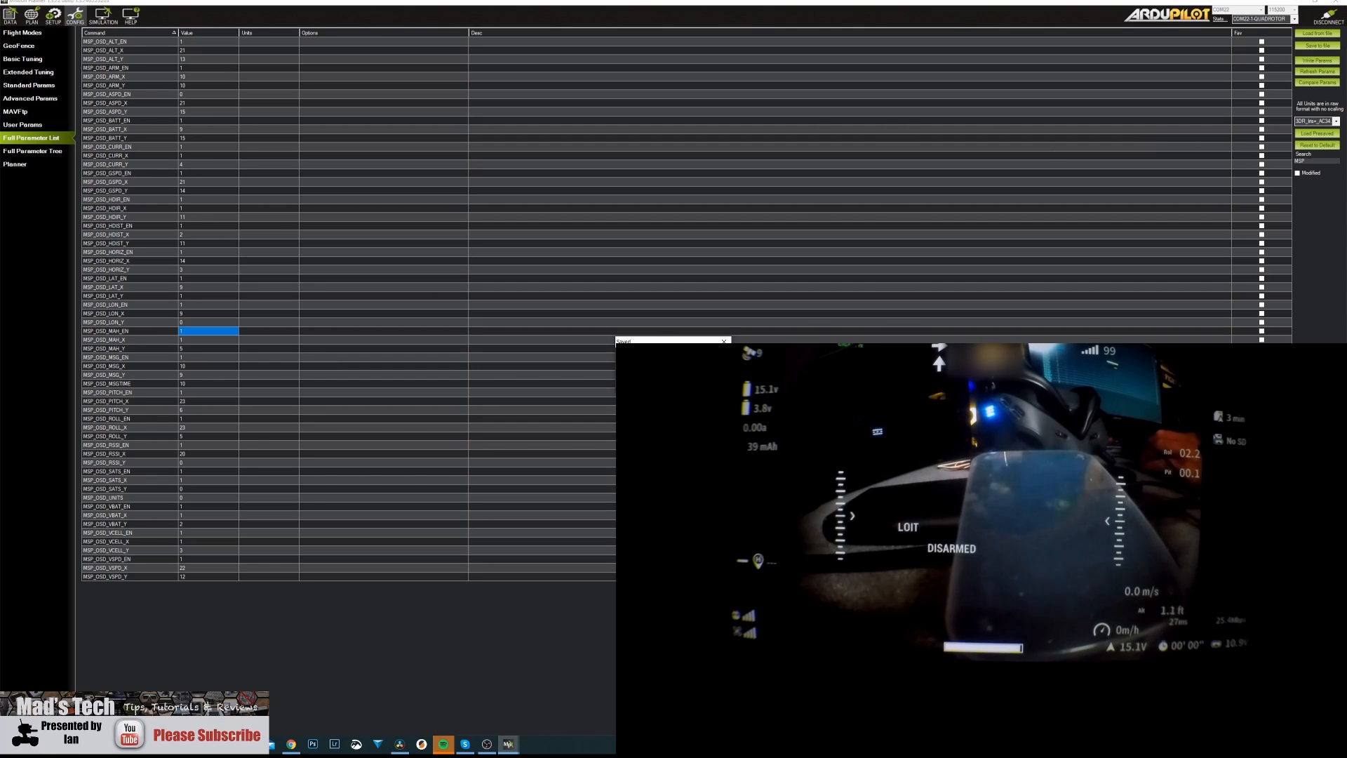
click(206, 340)
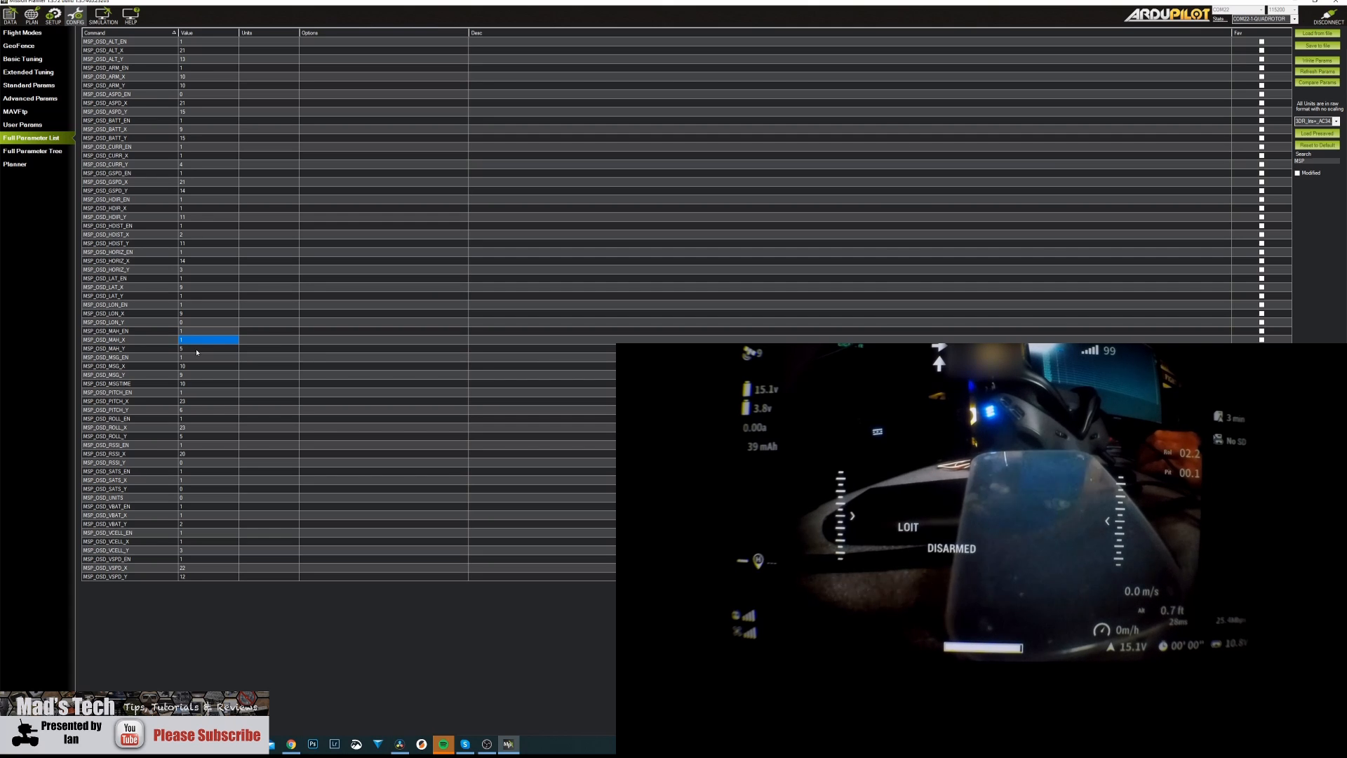
Enter new mAh readout coordinates, typing 40 and then 45 into the MSP_OSD_MAH value cells.
click(207, 349)
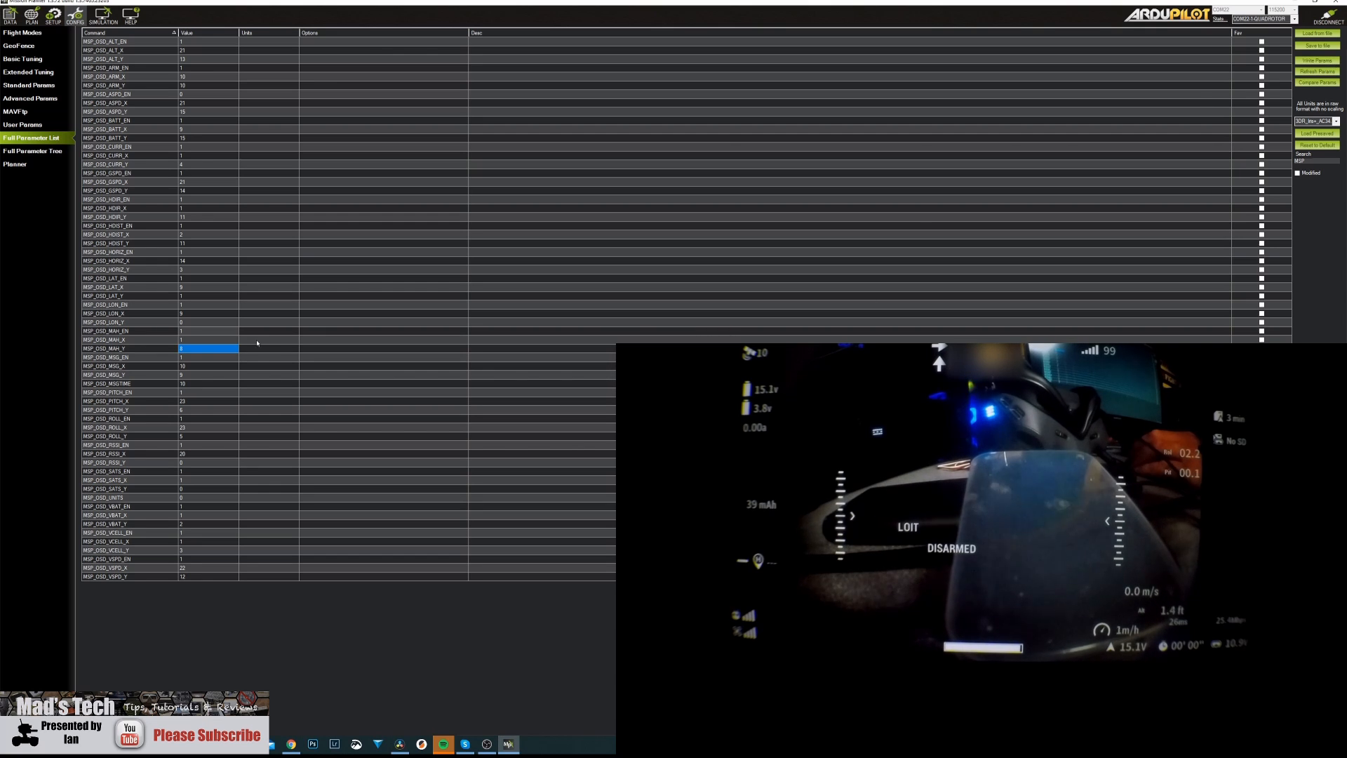
click(206, 339)
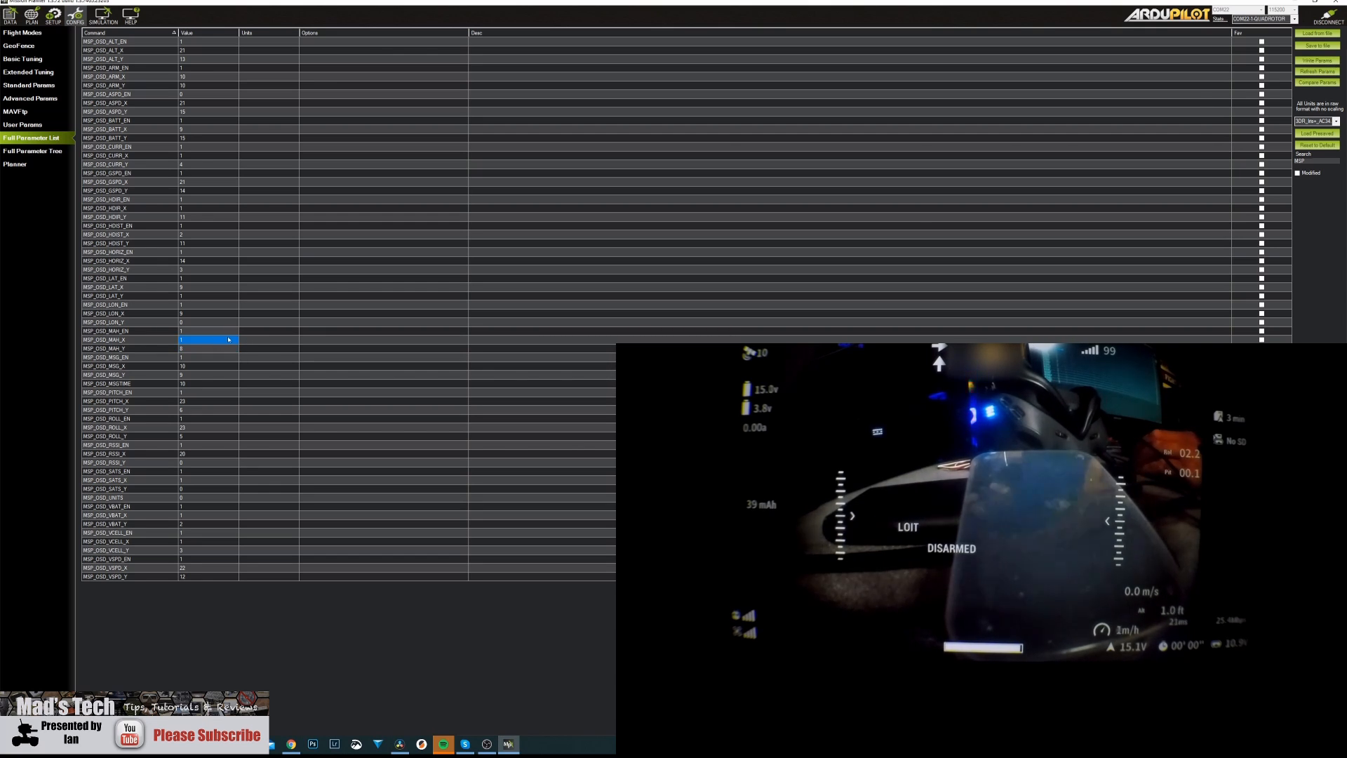
text(40)
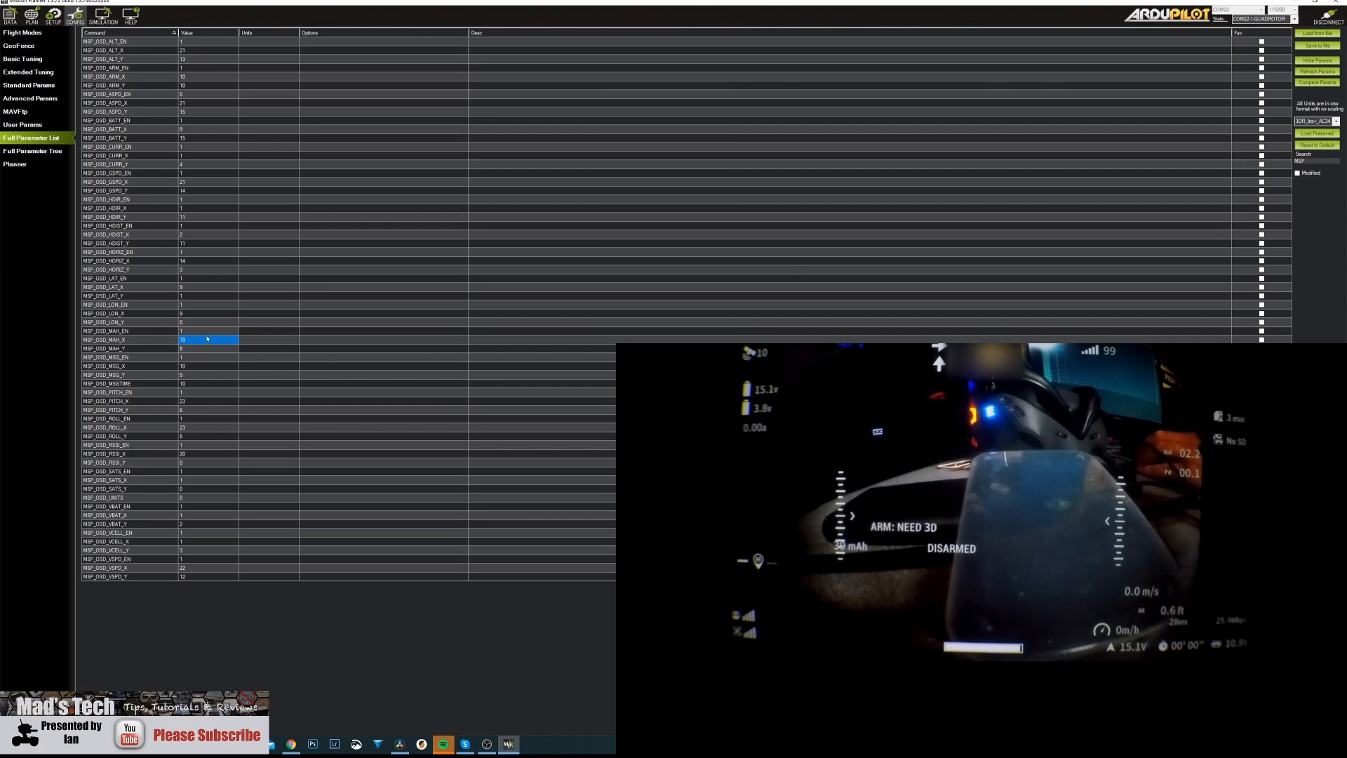
text(45)
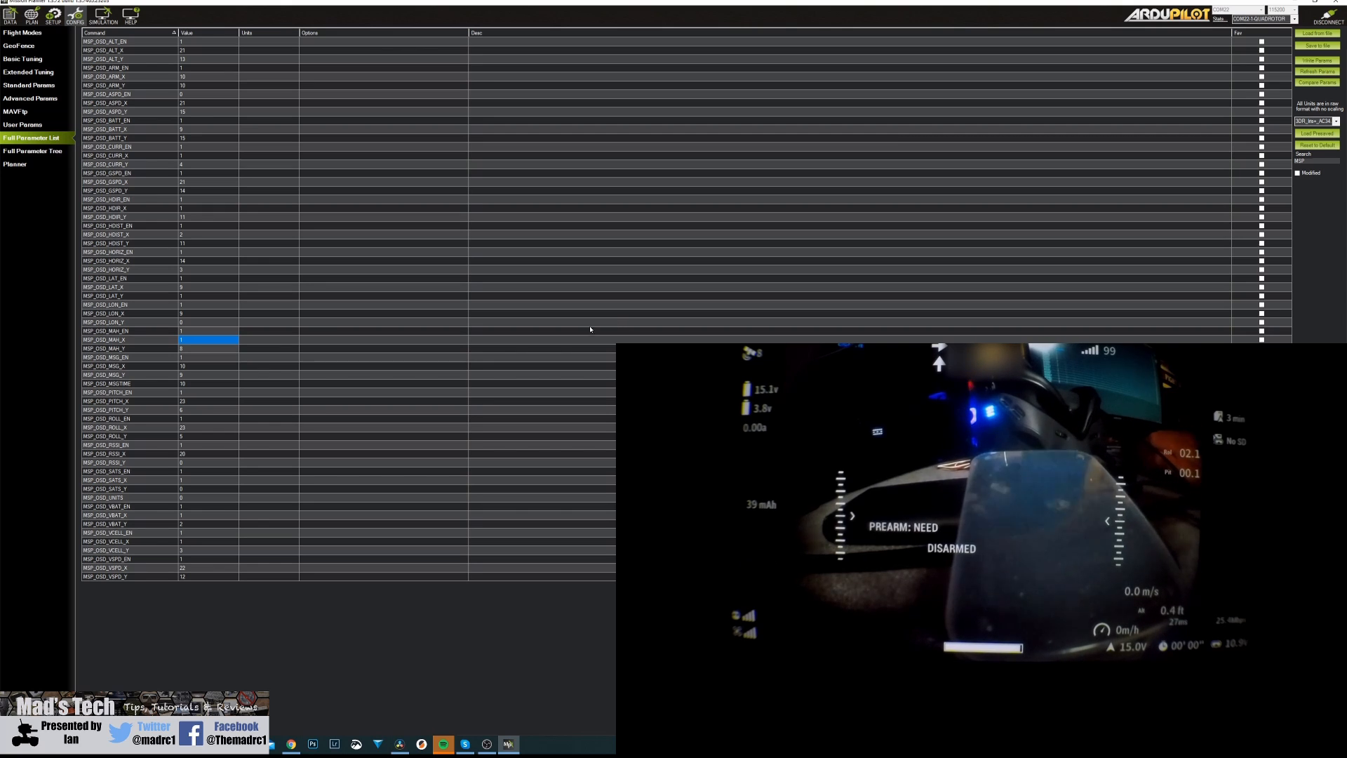
Write the parameter changes and select MSP_OSD_VBAT_EN to disable the voltage readout.
click(206, 506)
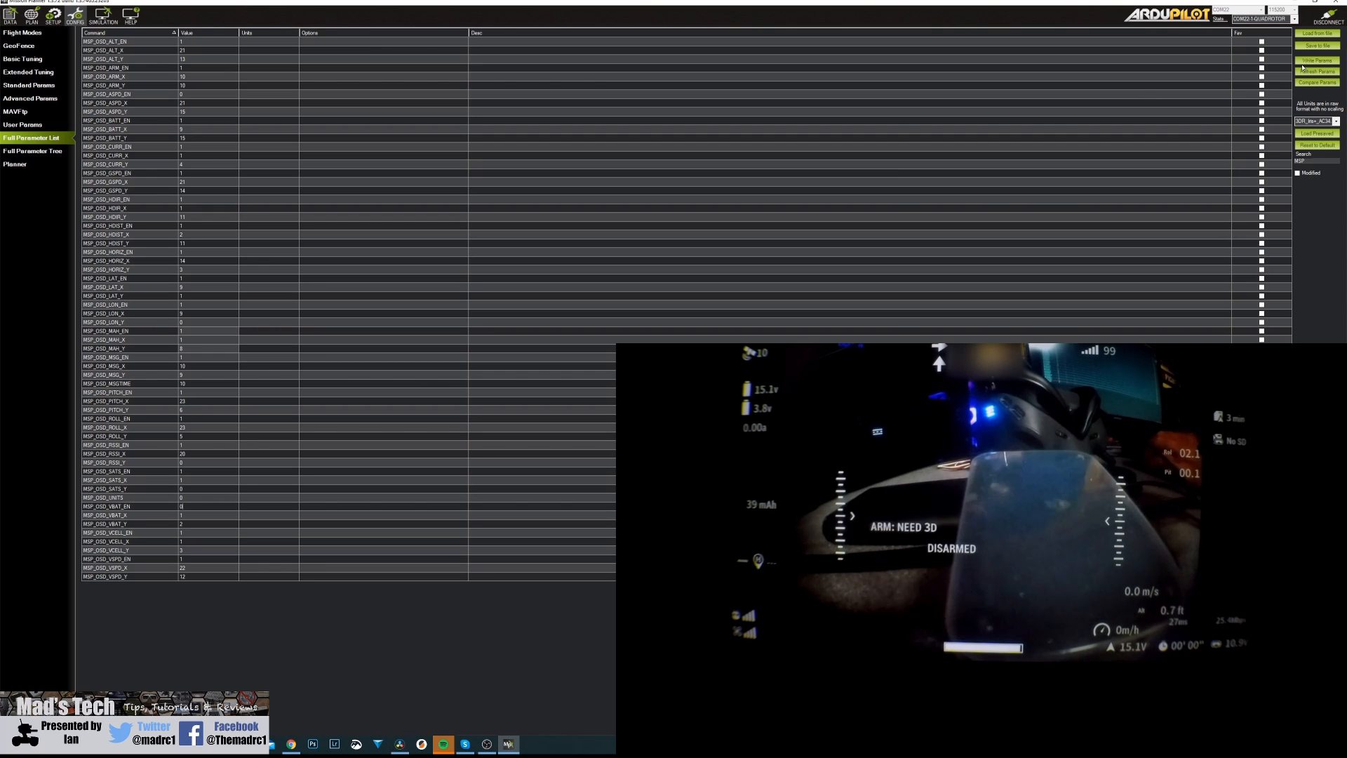
click(208, 506)
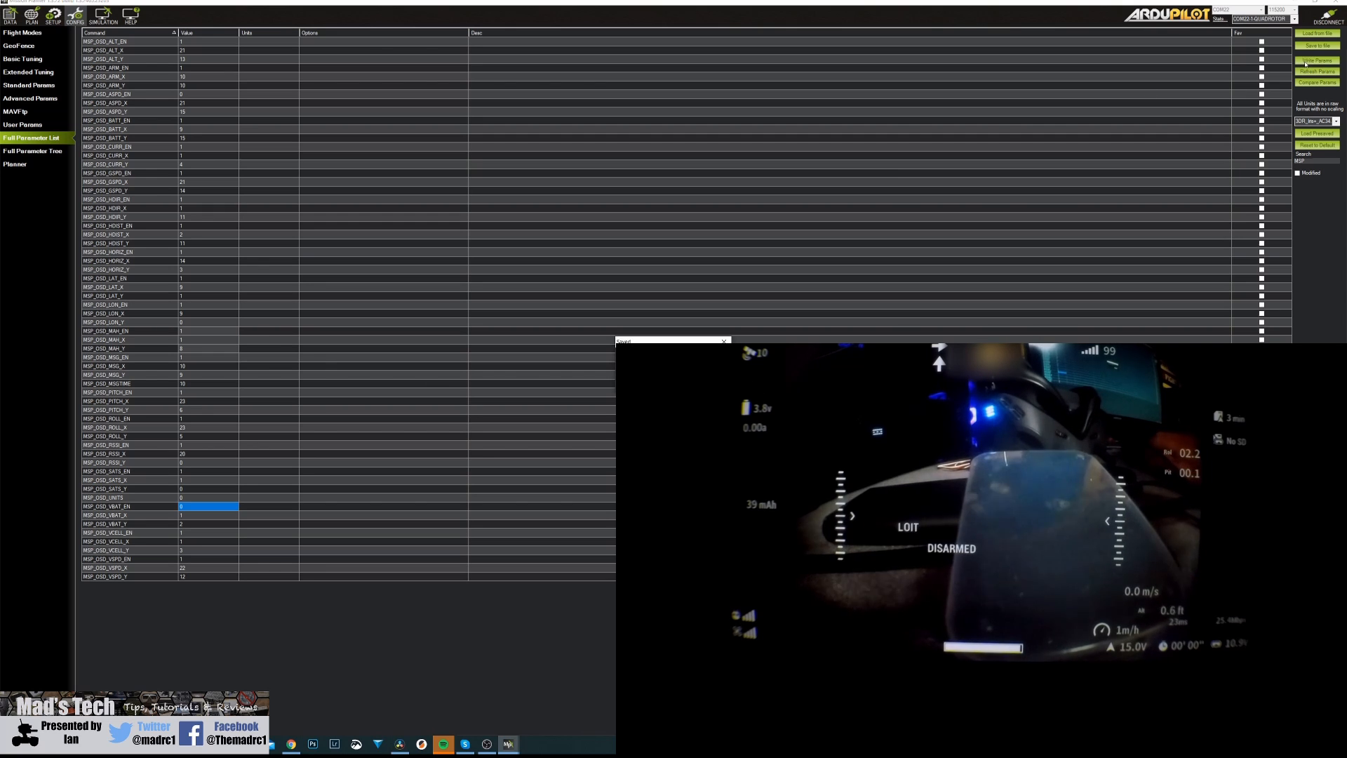